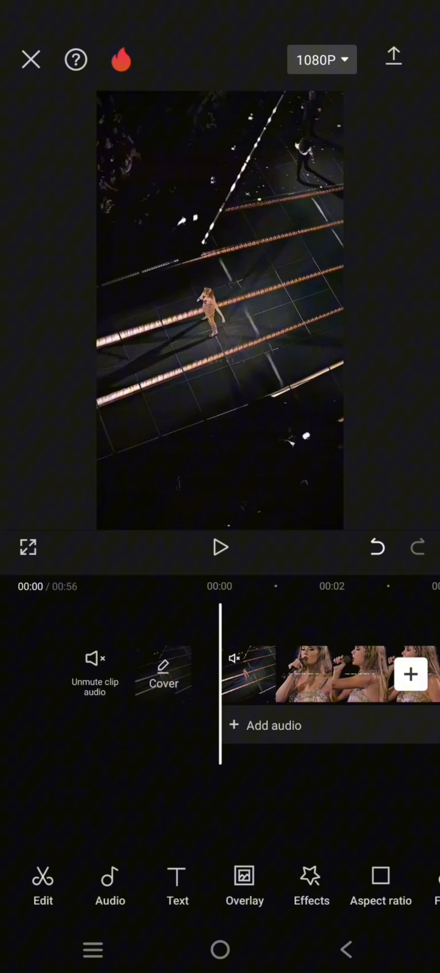
# Step: Briefly play the 56-second concert video, then select its clip for editing
pyautogui.click(219, 548)
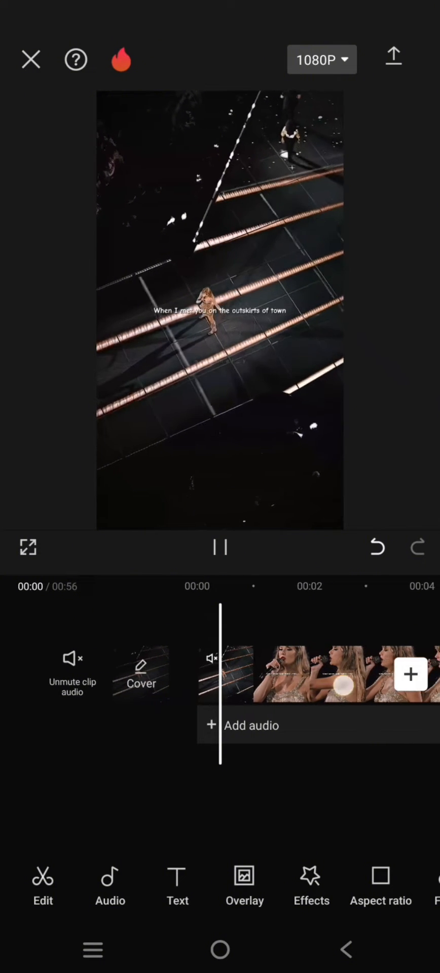
pyautogui.click(220, 548)
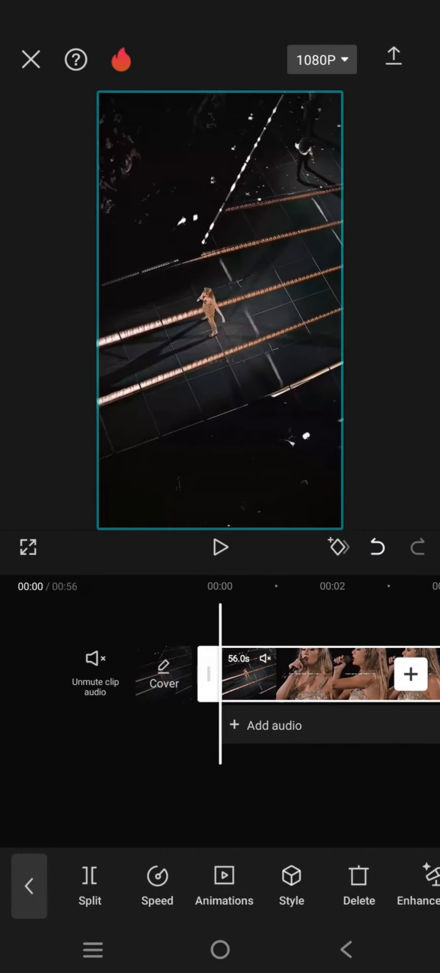
# Step: Browse the concert clip's bottom editing toolbar without making changes
pyautogui.hscroll(-3)
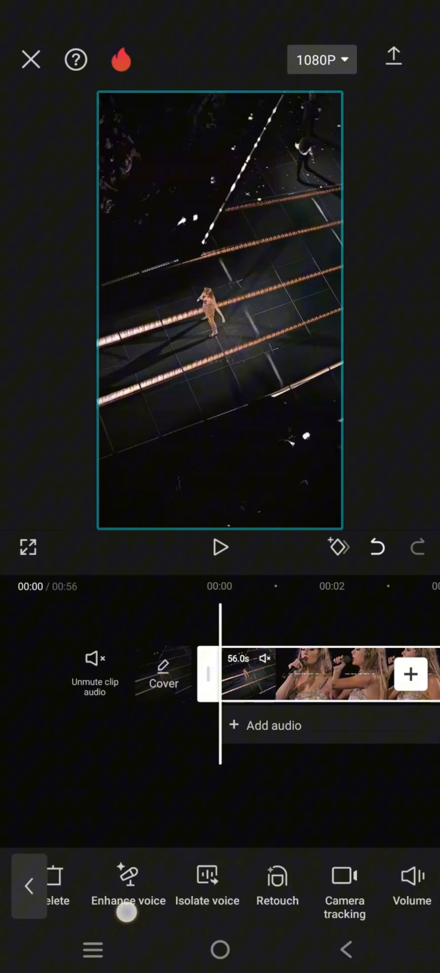
pyautogui.hscroll(-3)
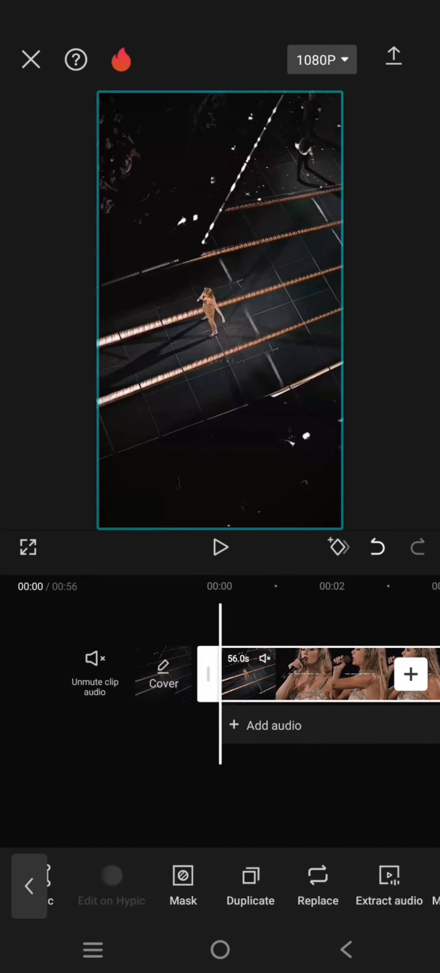
pyautogui.hscroll(-3)
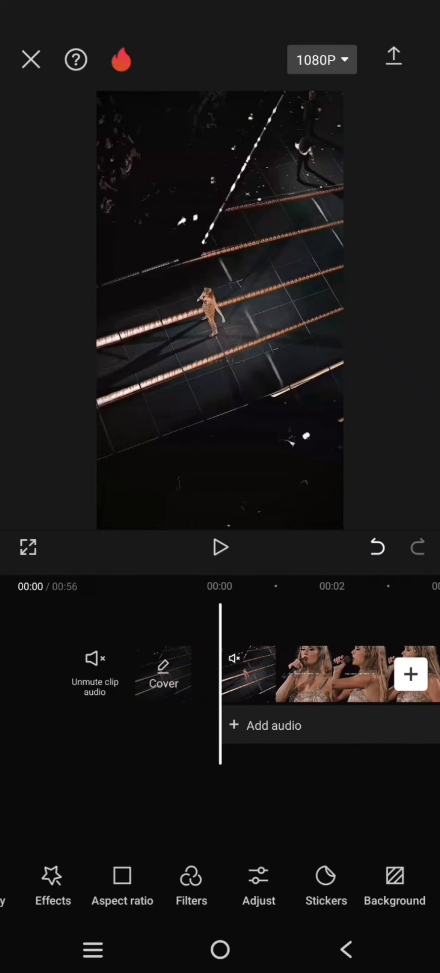
pyautogui.hscroll(-3)
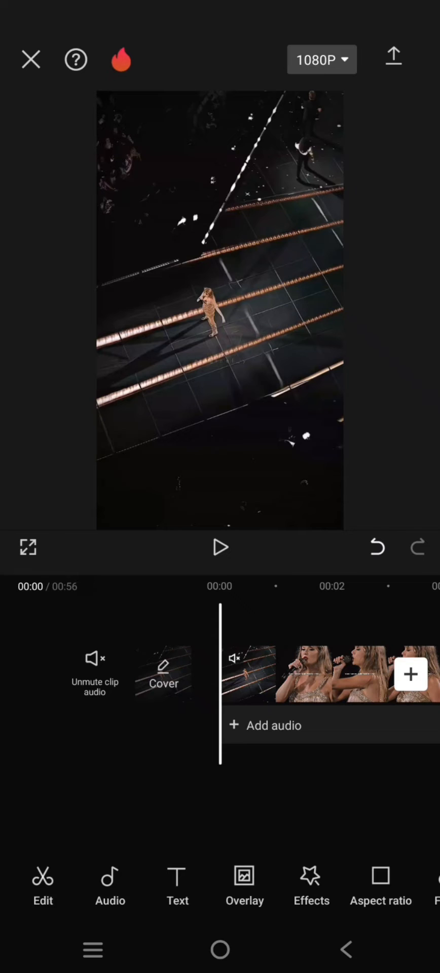
# Step: Add the 12.5-second starry-sky library clip as an overlay above the concert footage
pyautogui.click(243, 888)
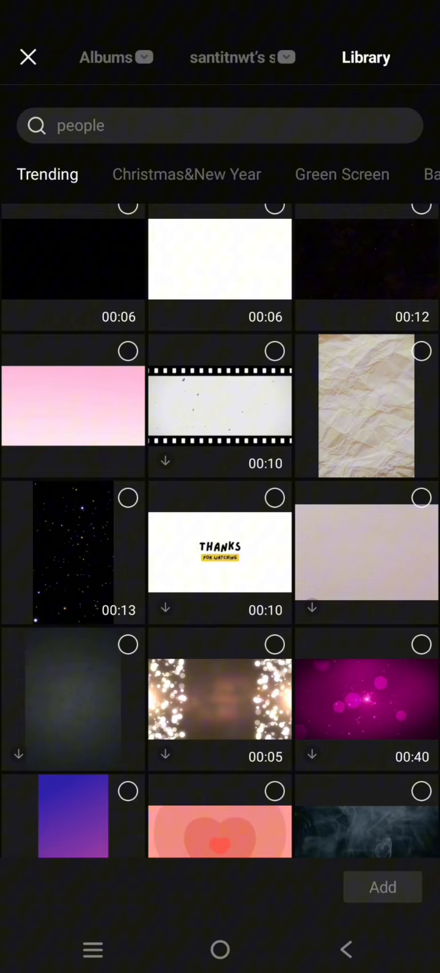
pyautogui.click(73, 552)
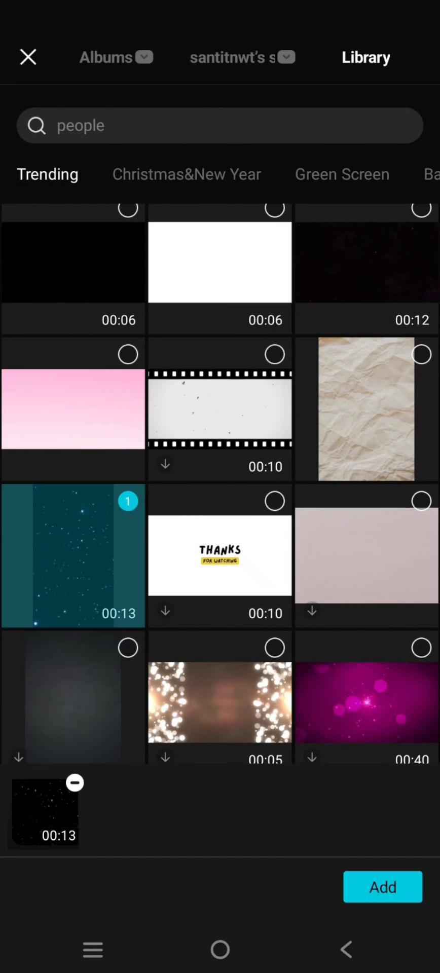
pyautogui.click(383, 887)
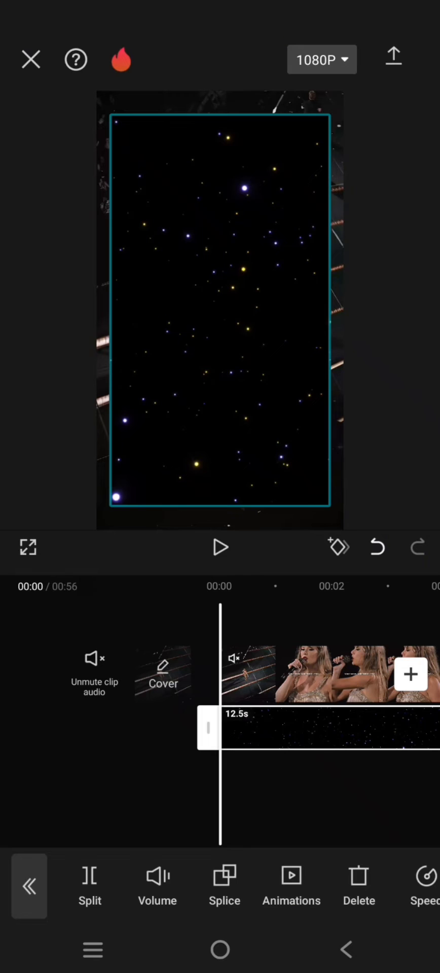
pyautogui.click(291, 876)
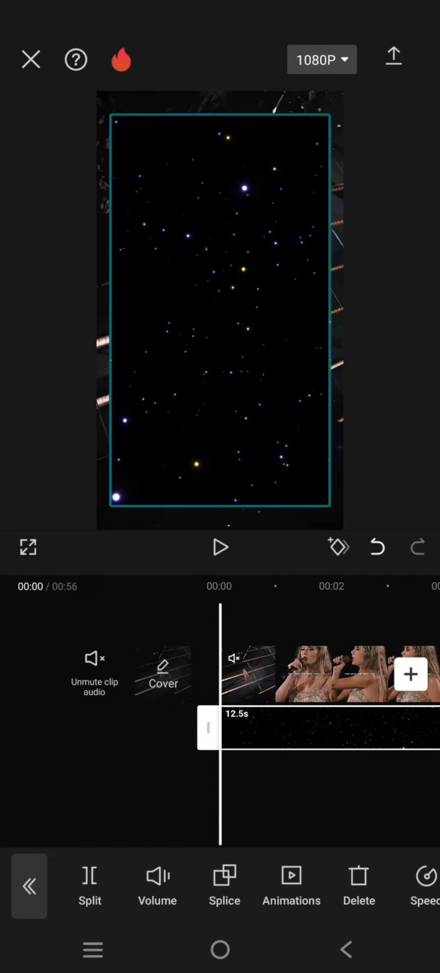
pyautogui.click(29, 887)
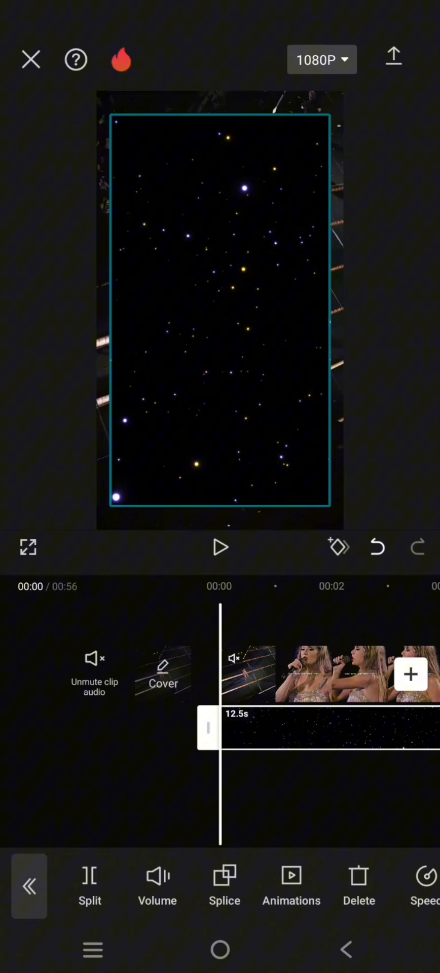
pyautogui.click(291, 901)
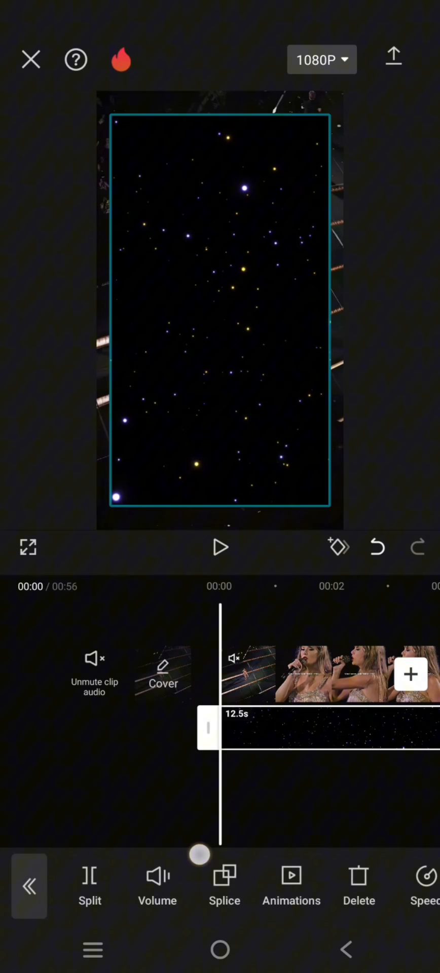
pyautogui.click(28, 887)
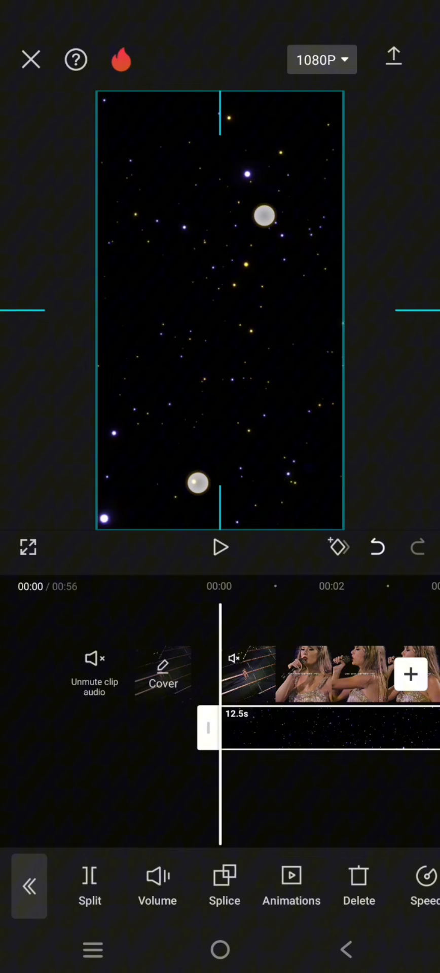
# Step: Open the Splice blending options for the starry-sky overlay
pyautogui.click(224, 889)
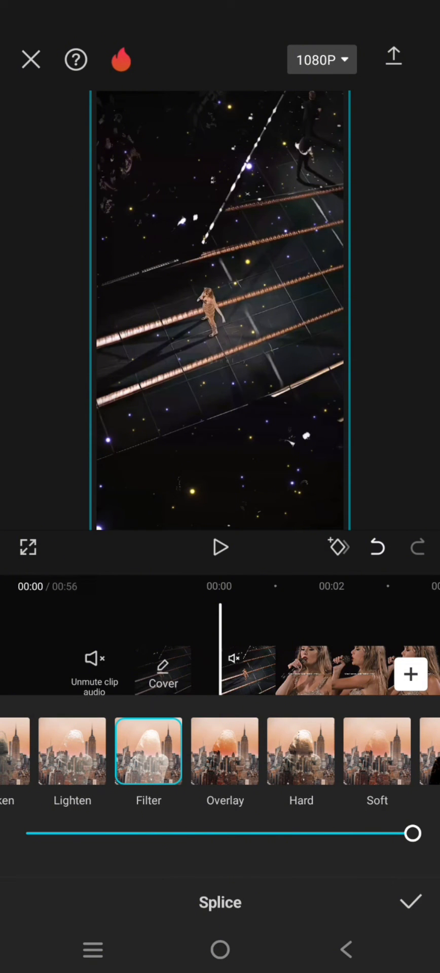
# Step: Set the Splice opacity to 72 and preview the stars blended over the singer
pyautogui.moveTo(412, 833); pyautogui.dragTo(335, 833)
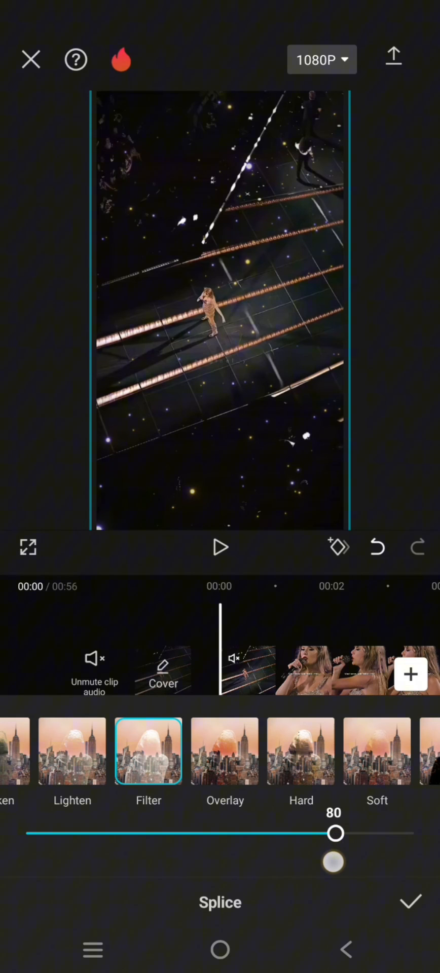
pyautogui.moveTo(336, 833); pyautogui.dragTo(304, 833)
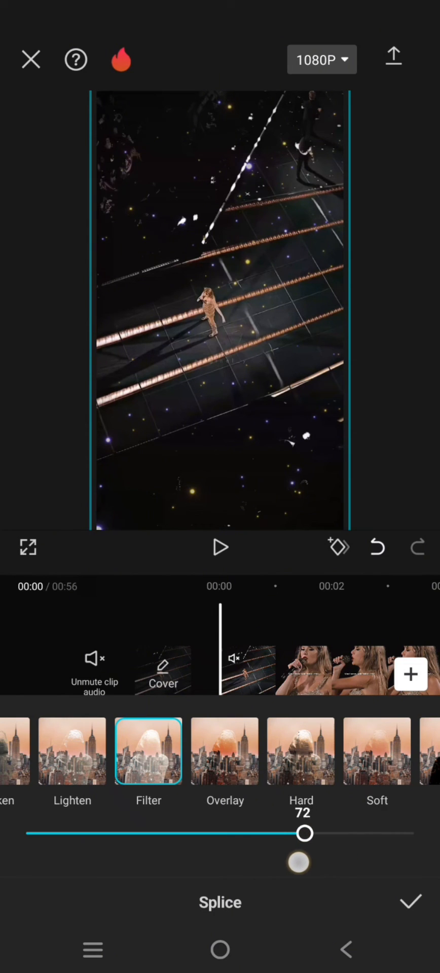
pyautogui.moveTo(304, 833); pyautogui.dragTo(297, 833)
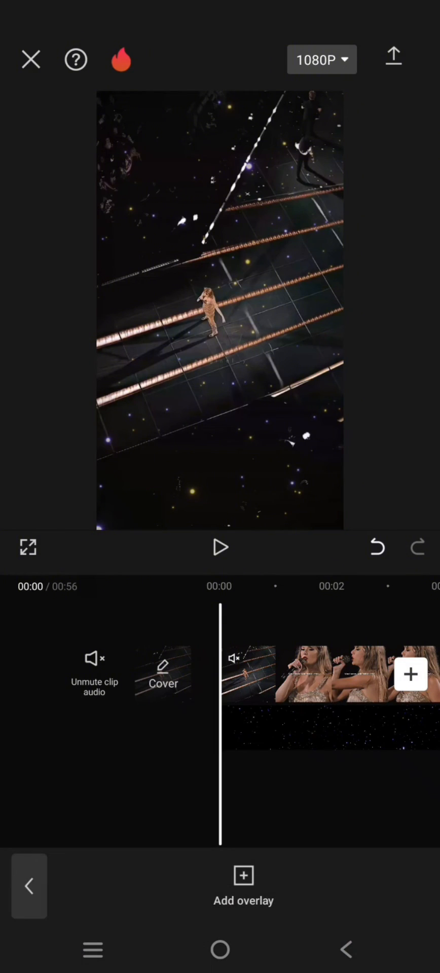
pyautogui.click(219, 548)
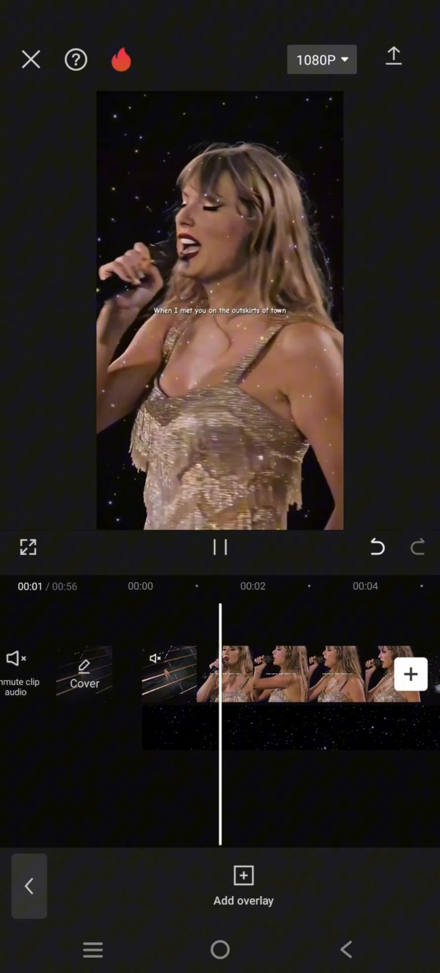